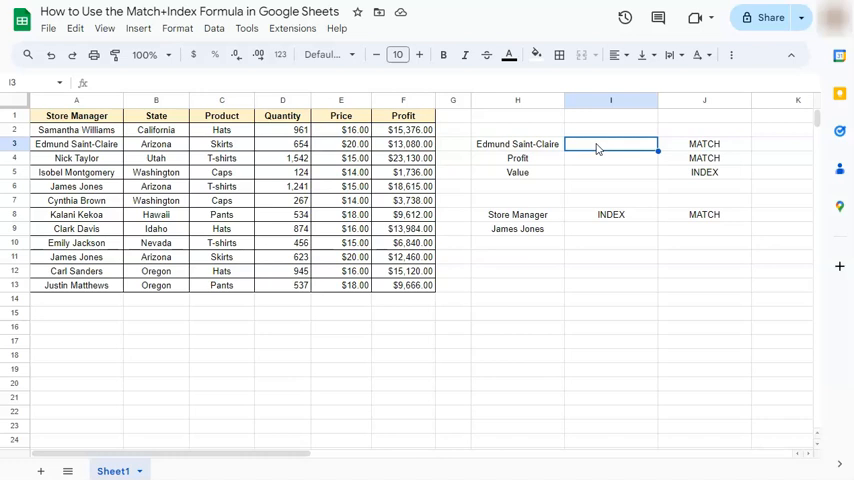
mouse_move(576, 128)
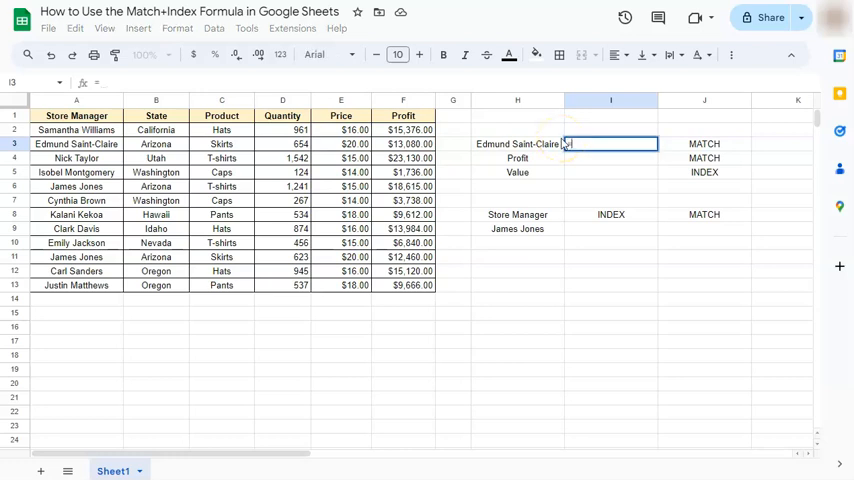
Enter a MATCH formula in I3 returning 3, Edmund Saint-Claire's position in the Store Manager column A1:A13.
text(=match)
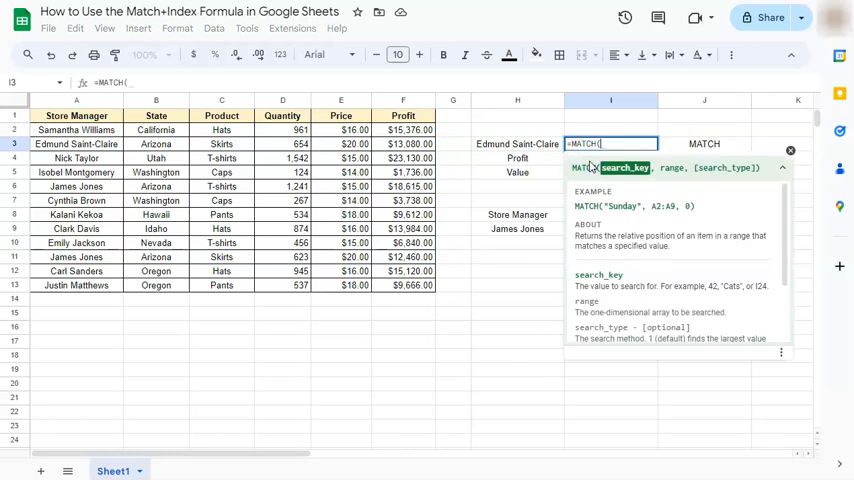
click(516, 144)
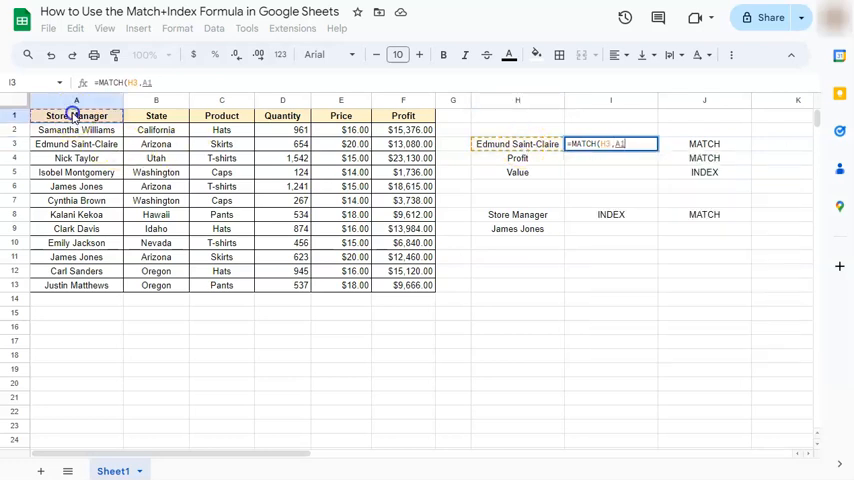
drag(76, 116, 76, 284)
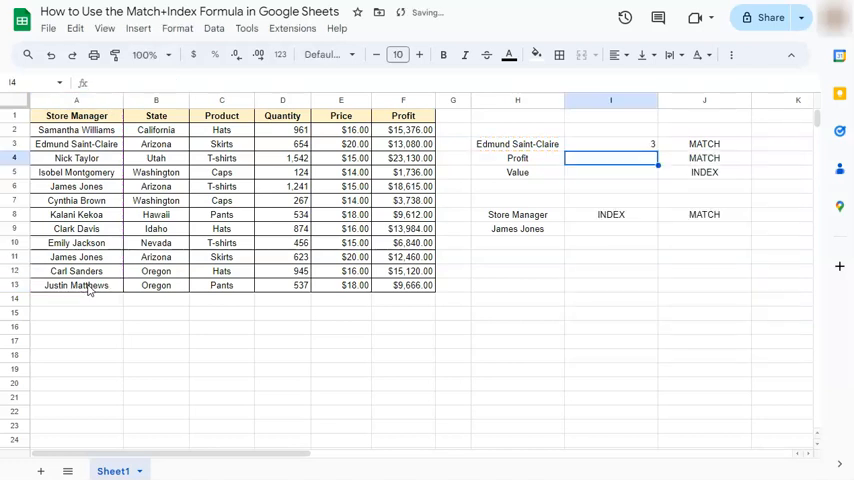
click(612, 144)
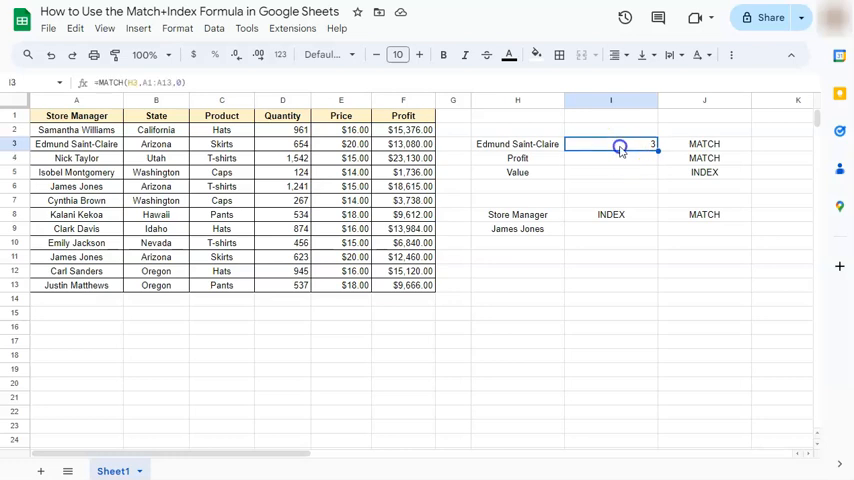
click(516, 144)
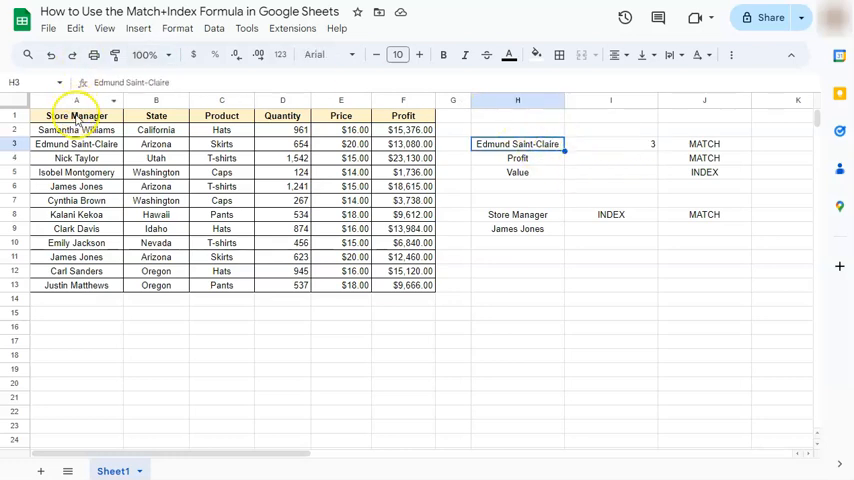
click(76, 144)
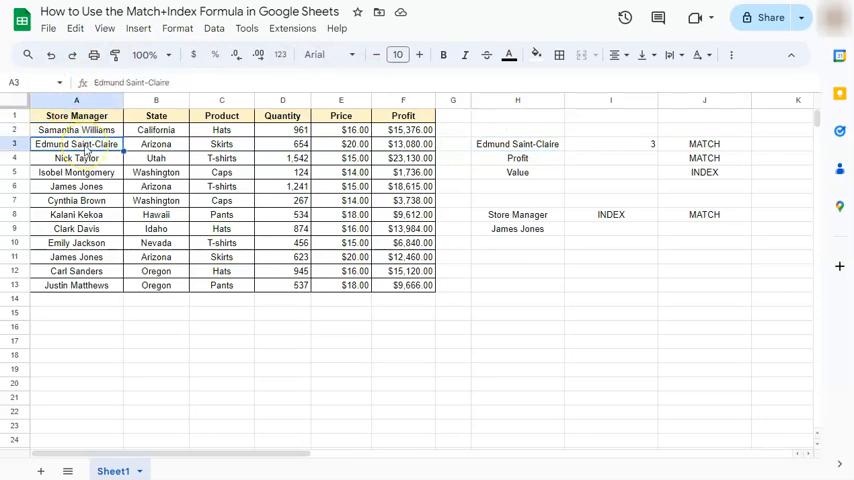
click(610, 158)
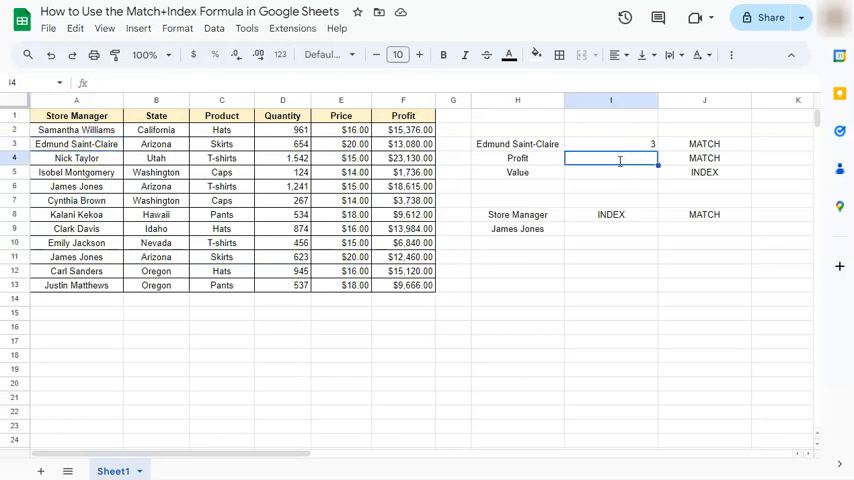
Enter a MATCH formula in I4 returning 6, the Profit column's position in header row A1:F1.
text(=match)
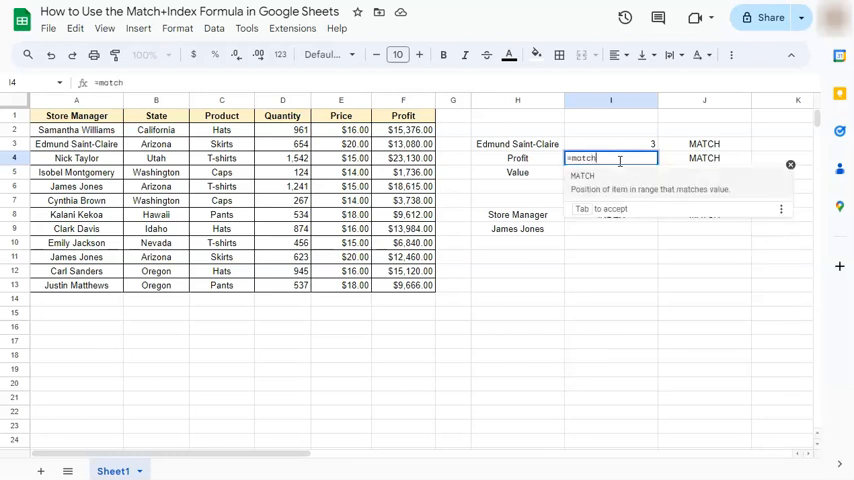
text(()
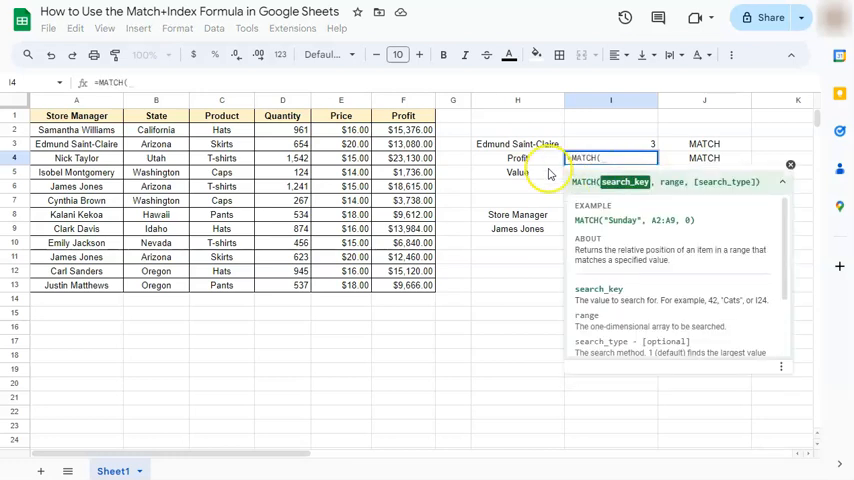
text(H4)
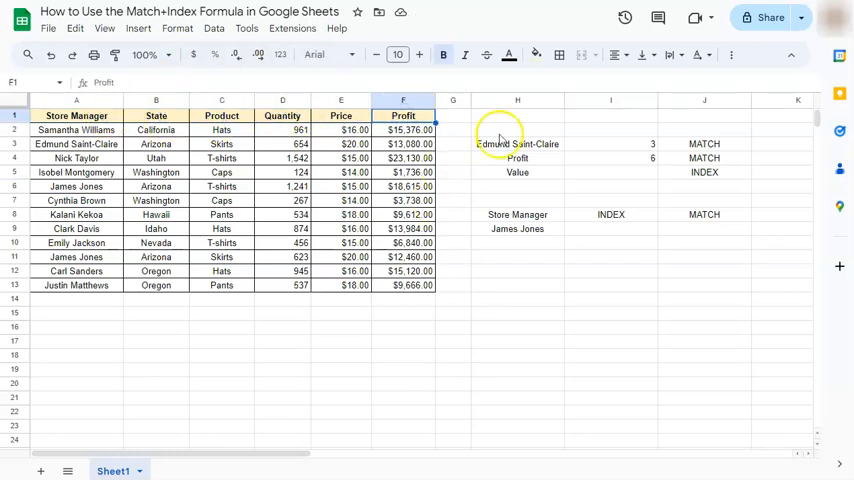
click(610, 144)
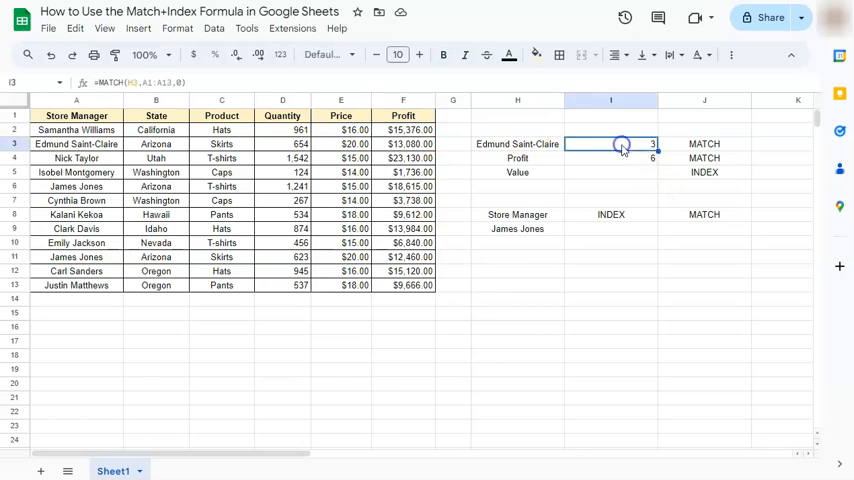
Enter =INDEX(A1:F13,I3,I4) in the Value cell I5, returning $13,080.00.
click(612, 172)
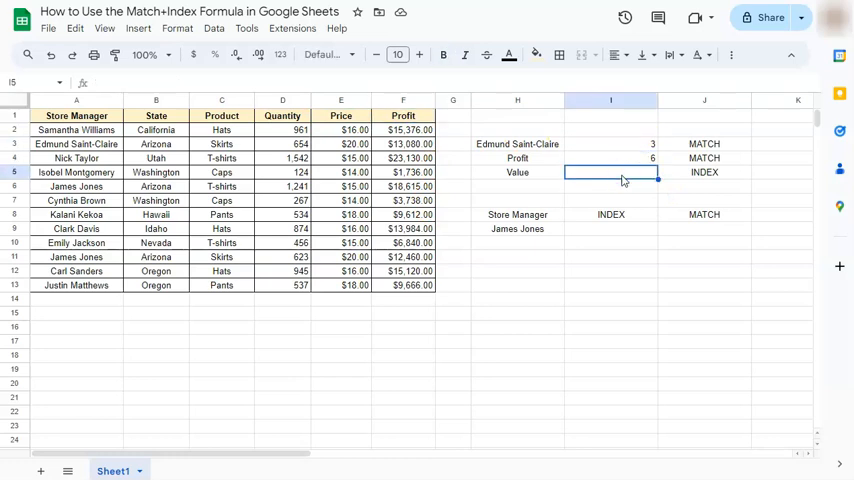
text(=)
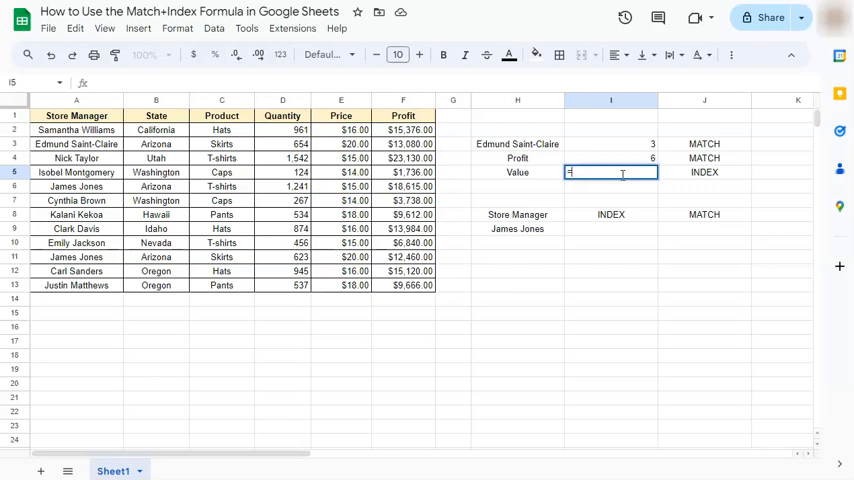
text(=)
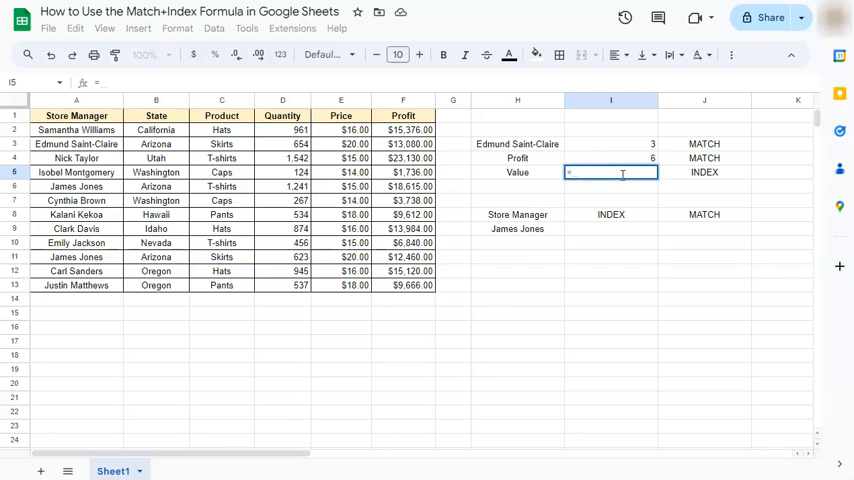
text(=index)
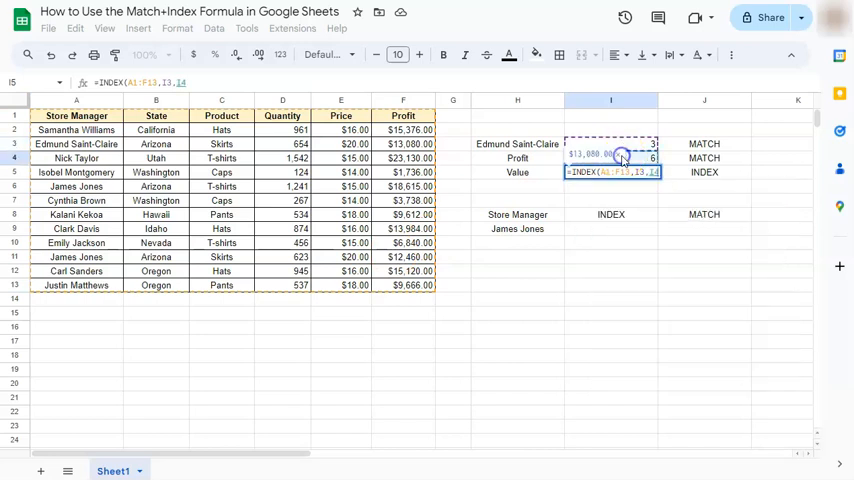
key(Enter)
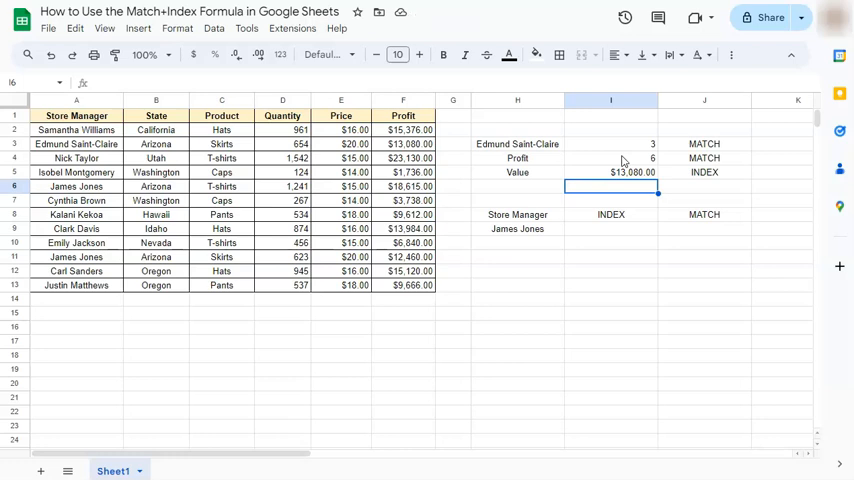
click(516, 144)
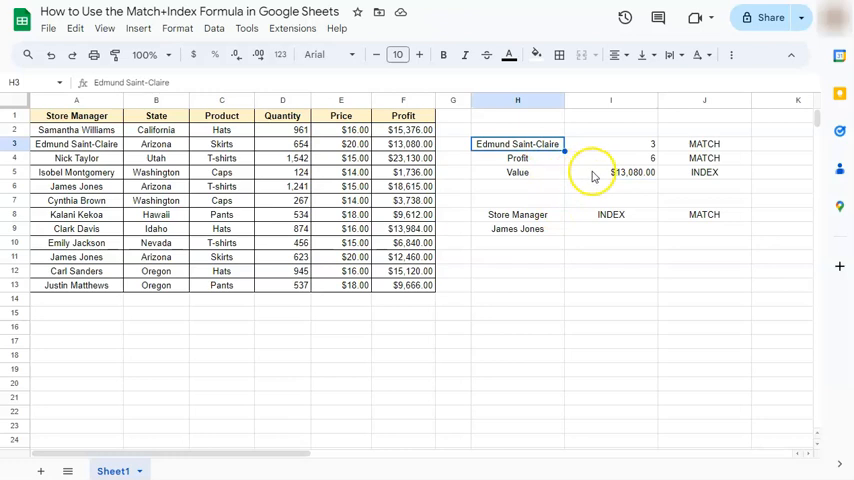
click(76, 144)
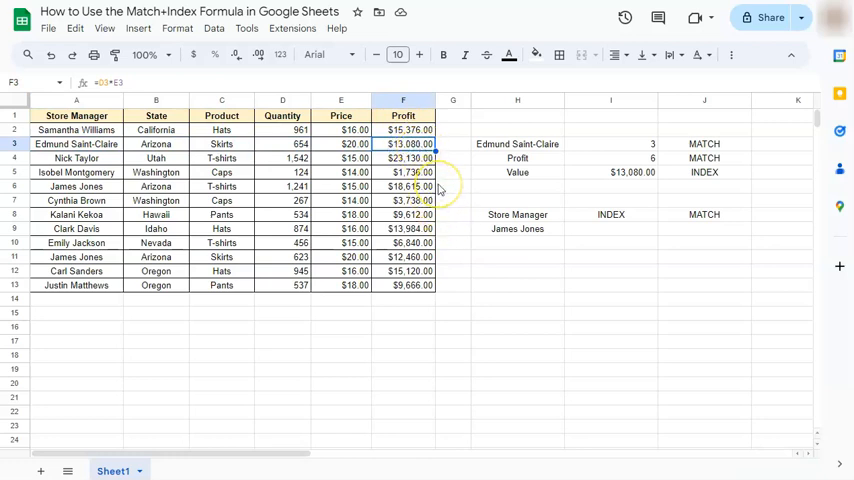
mouse_move(636, 234)
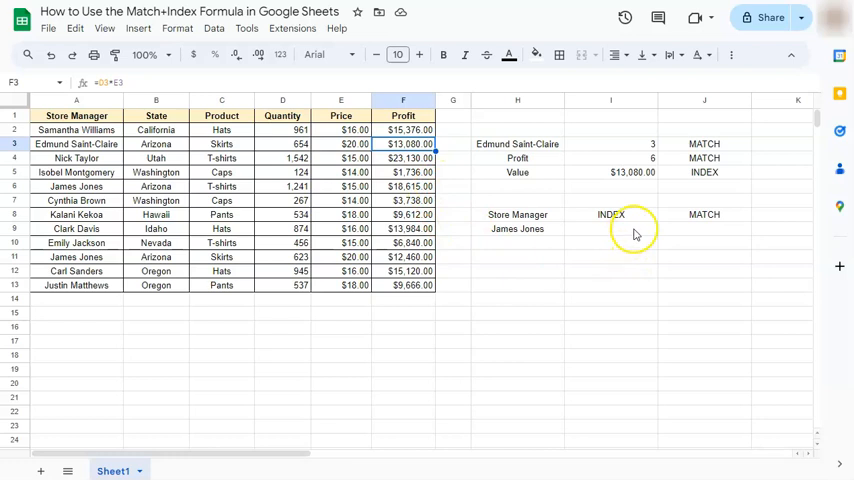
Enter =MATCH(H9, A1:A13, 0) in J9, returning 6 for James Jones.
click(704, 228)
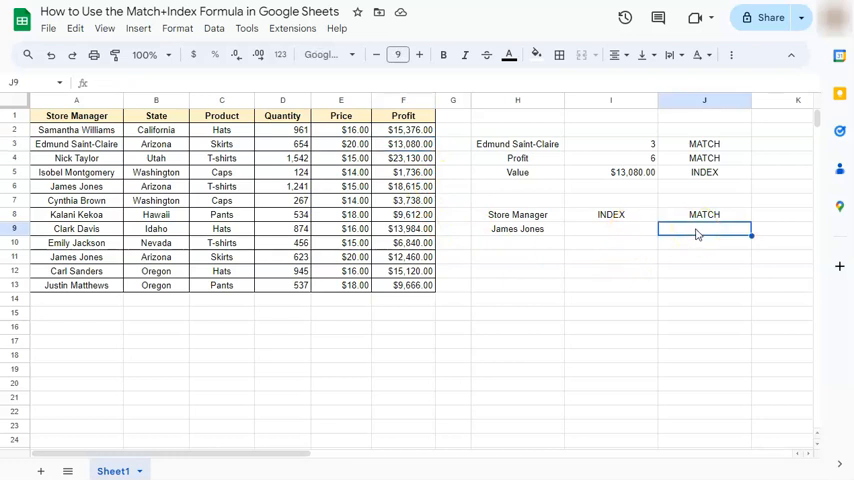
text(=)
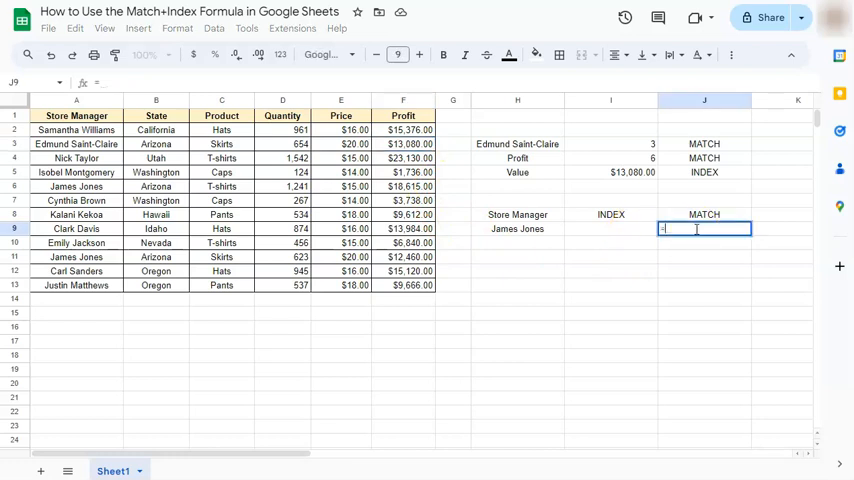
text(=MATCH()
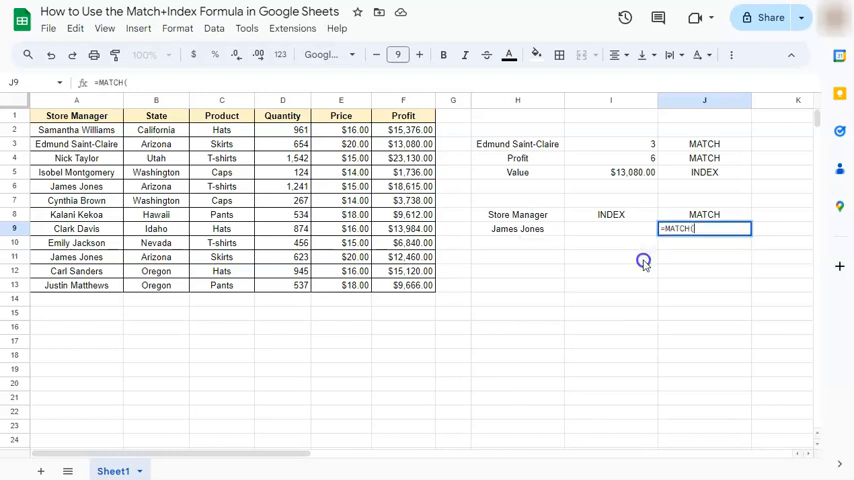
text(=MATCH()
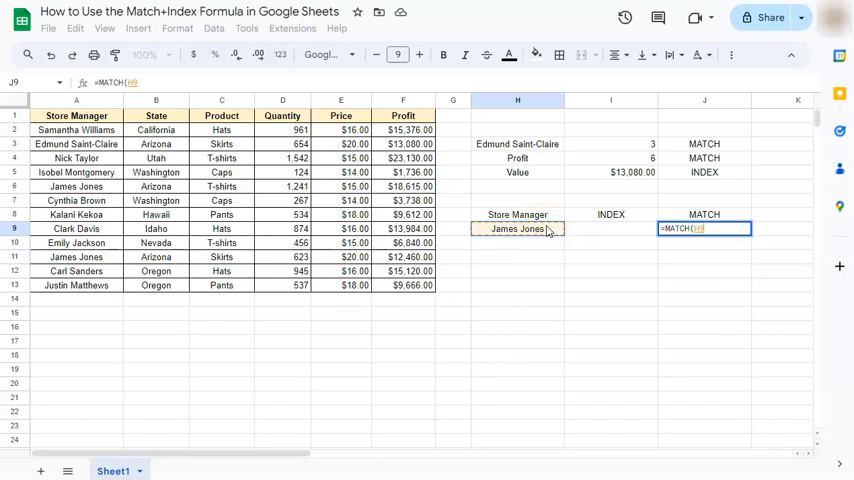
text(,A1:A13,)
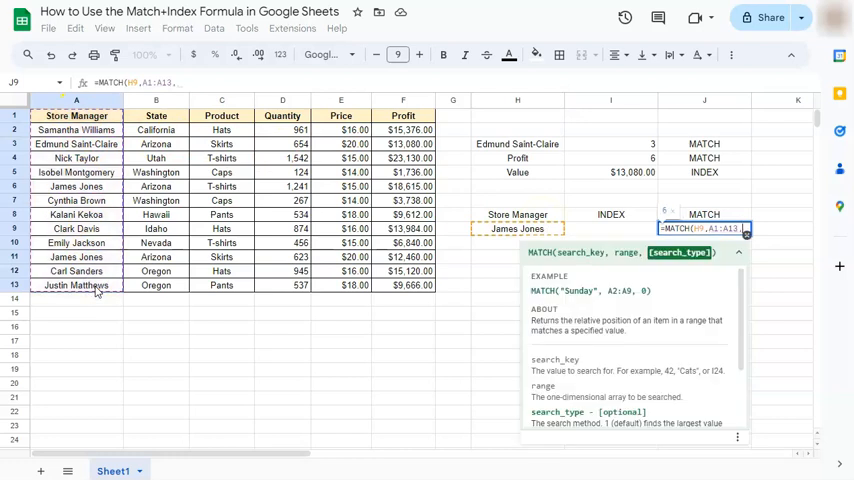
text(0)
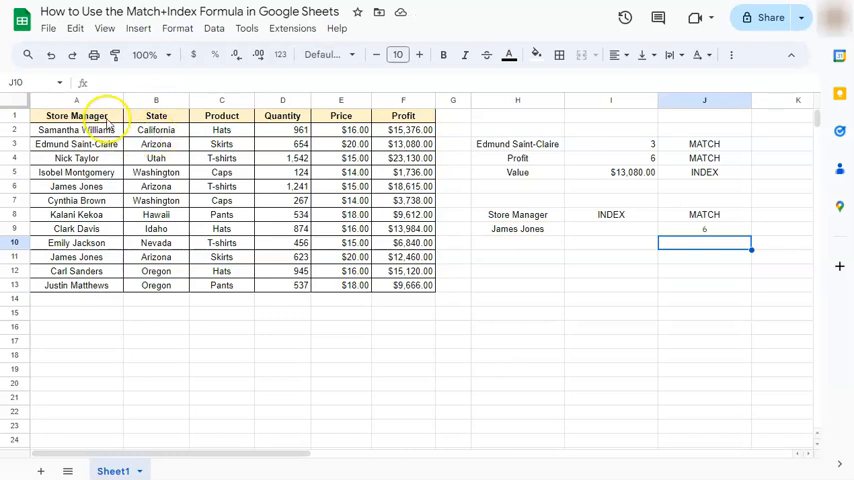
click(76, 158)
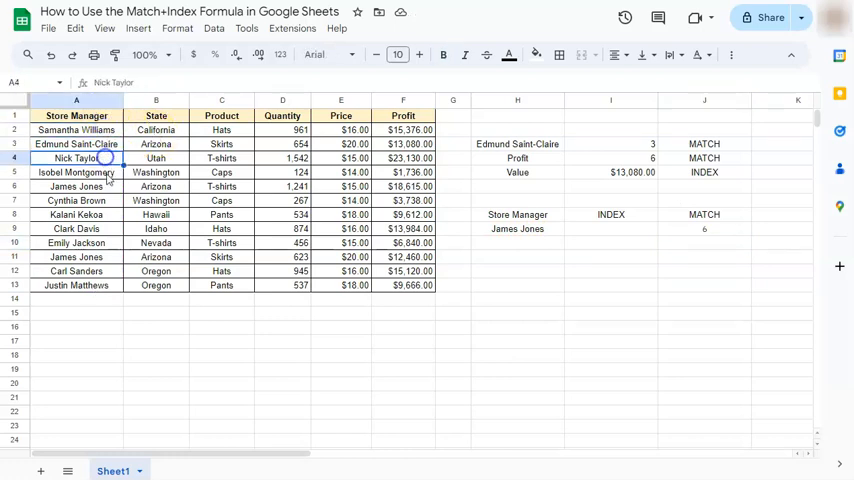
click(76, 186)
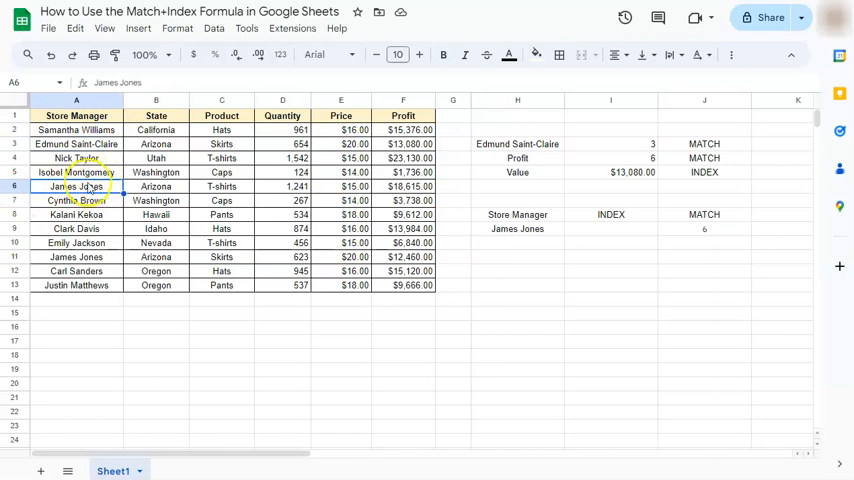
click(610, 228)
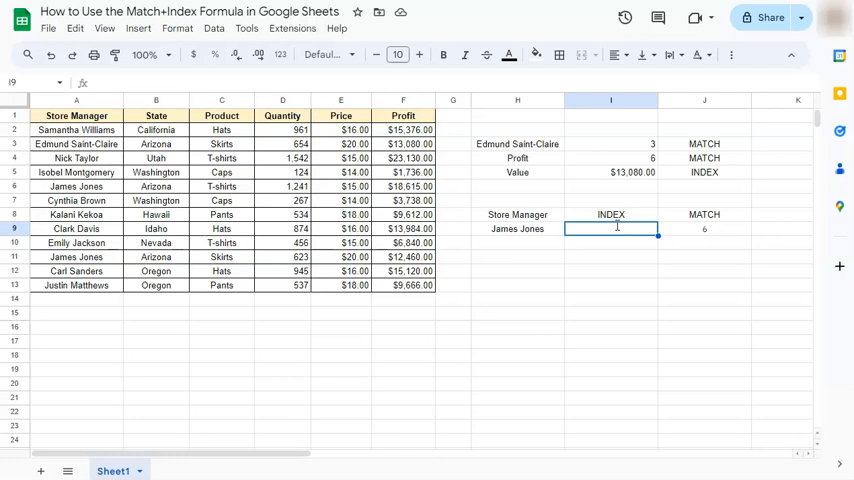
text(=index)
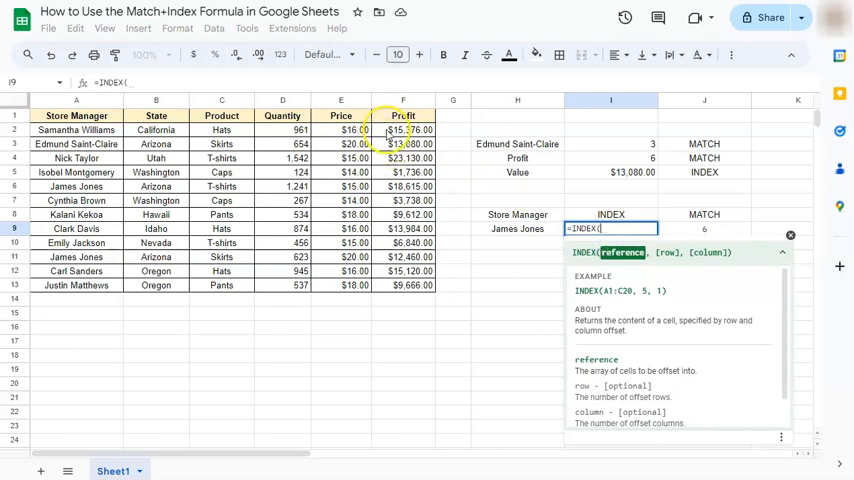
drag(404, 116, 404, 284)
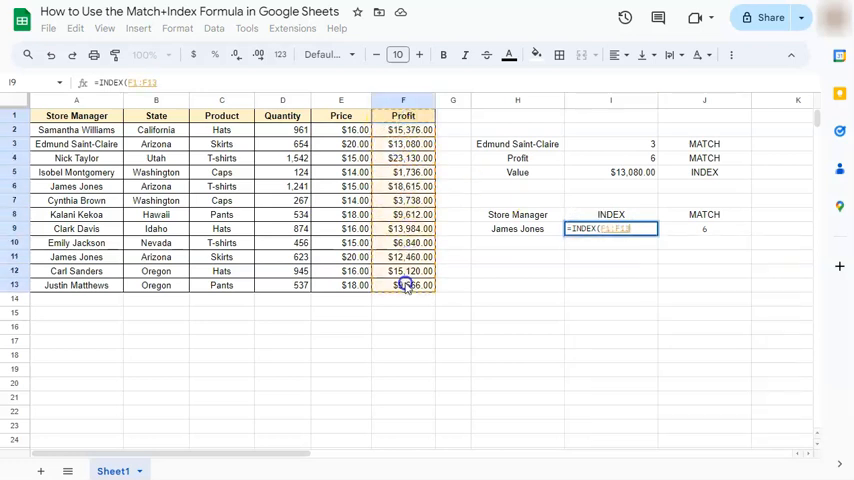
text(,J9)
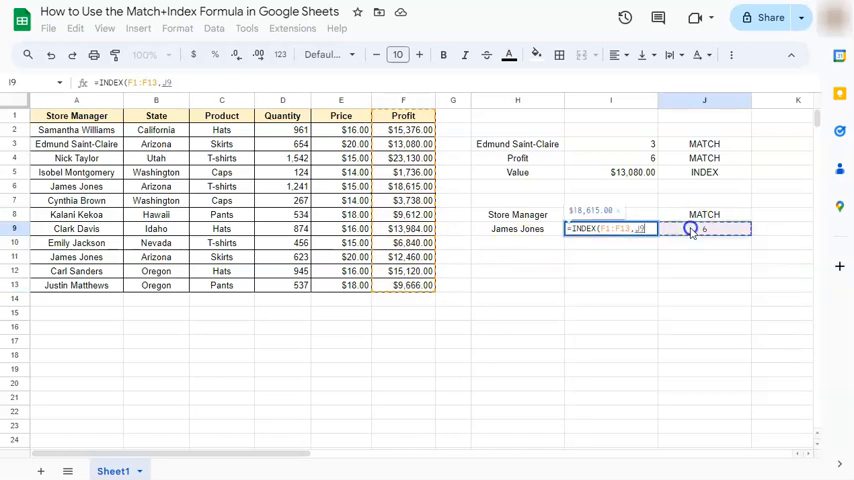
key(enter)
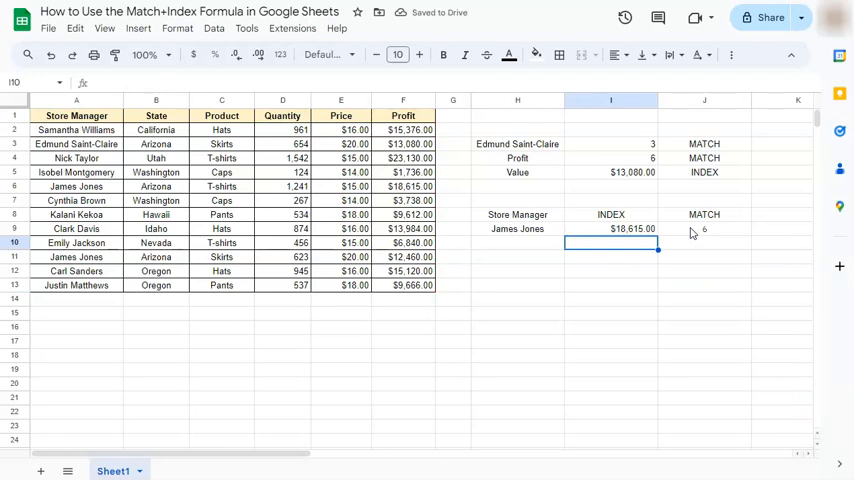
Verify the result against James Jones's profit in row 6 of the table.
click(76, 186)
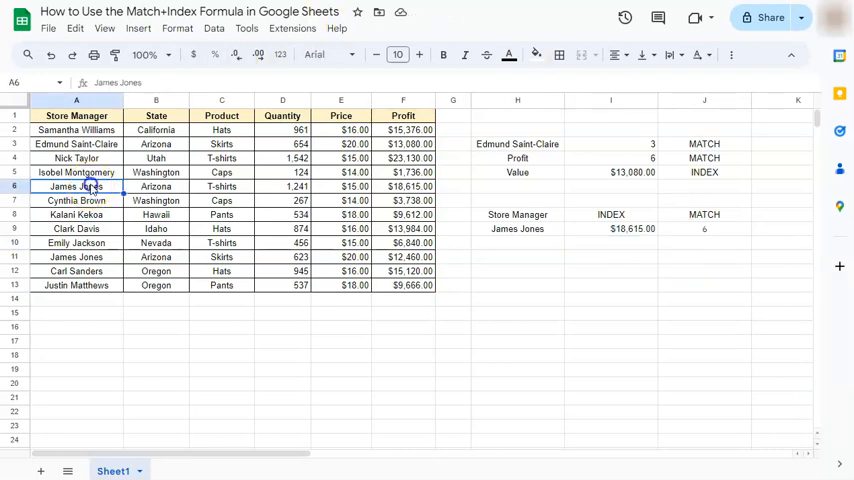
click(404, 186)
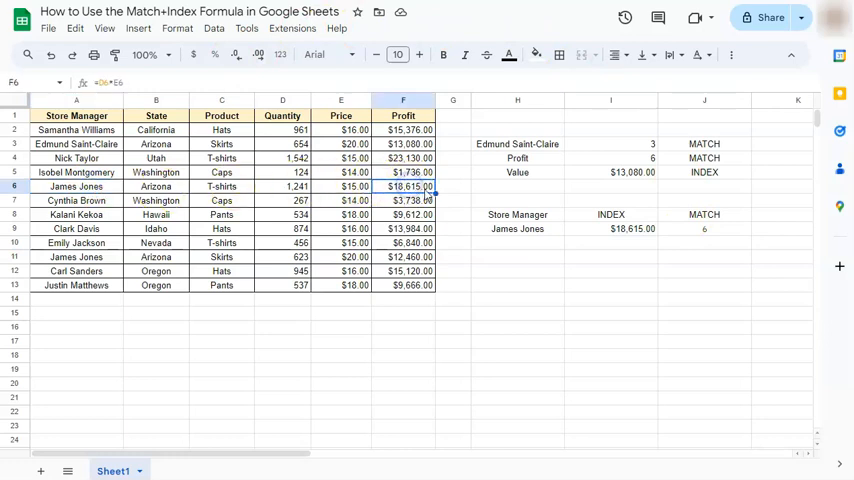
drag(704, 214, 712, 300)
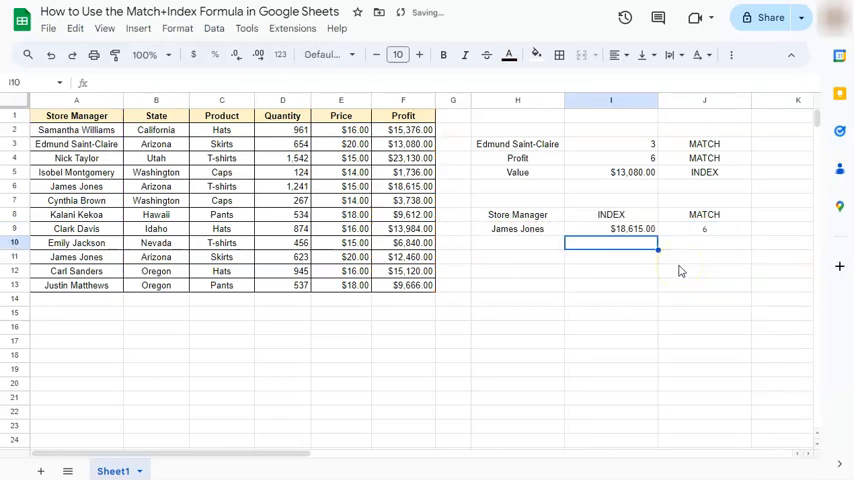
Delete the MATCH helper cells J8:J9 and nest MATCH inside the INDEX formula in I9.
click(704, 228)
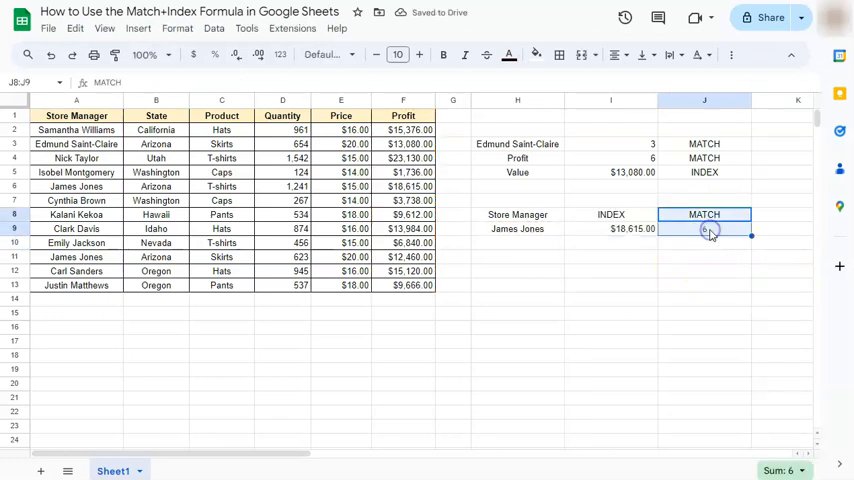
click(610, 228)
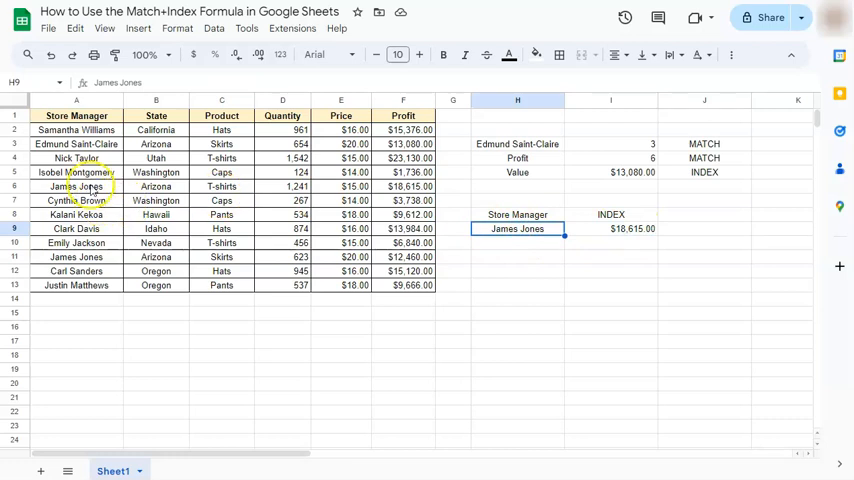
click(76, 158)
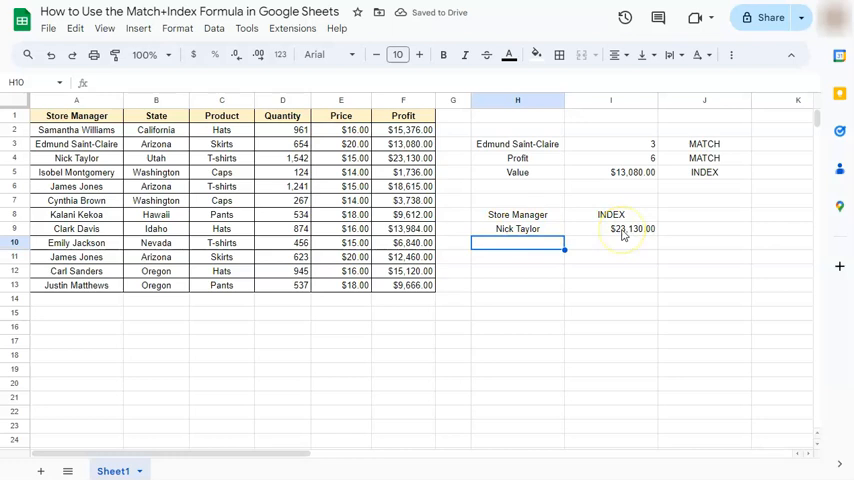
click(76, 158)
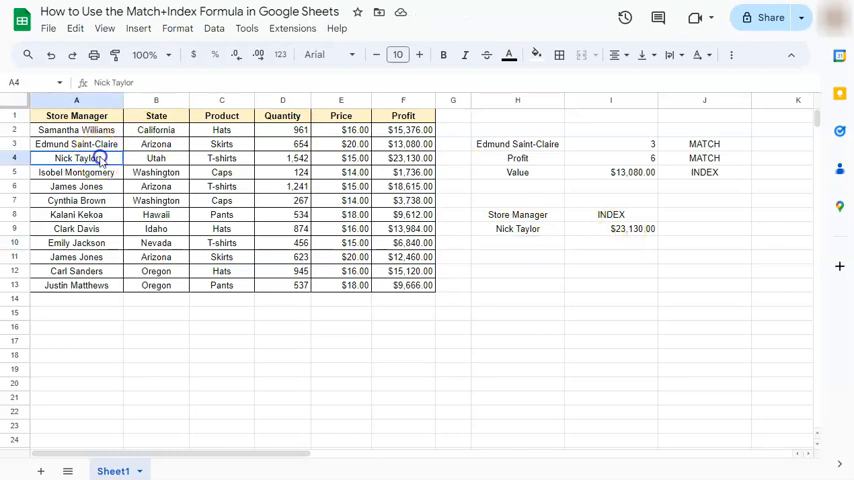
drag(76, 158, 404, 158)
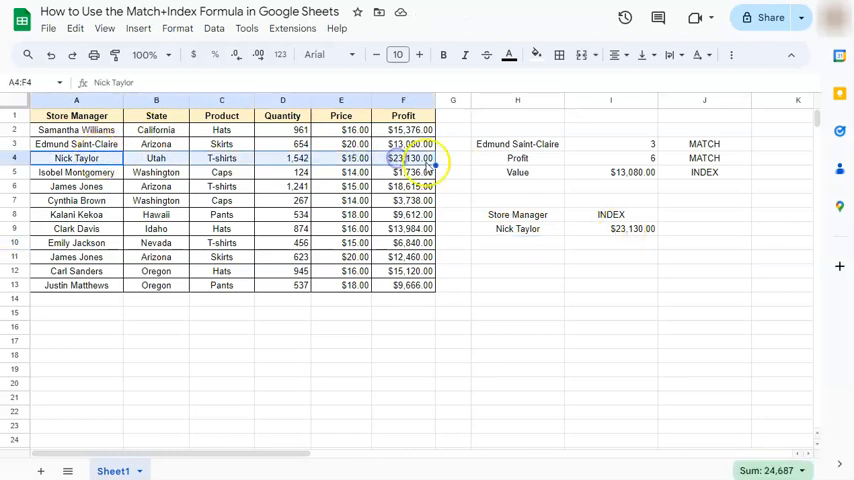